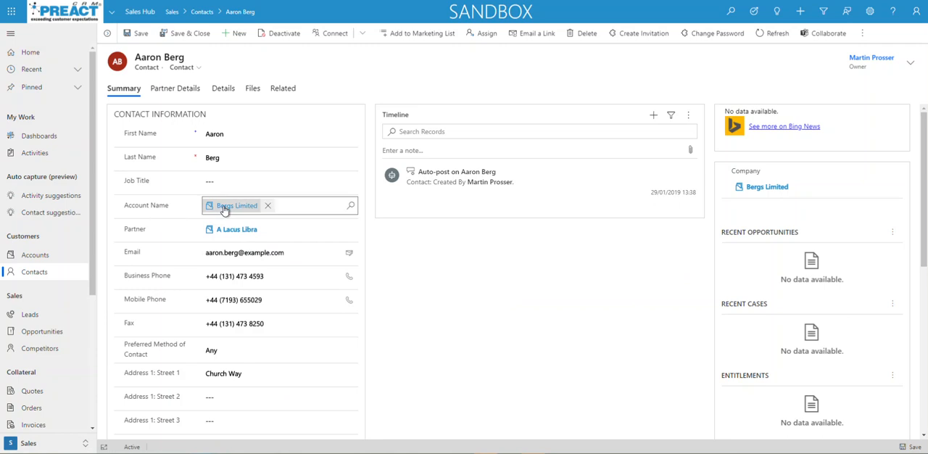
Open the Bergs Limited account from Account Name and scroll through its dialog form.
left_click(236, 229)
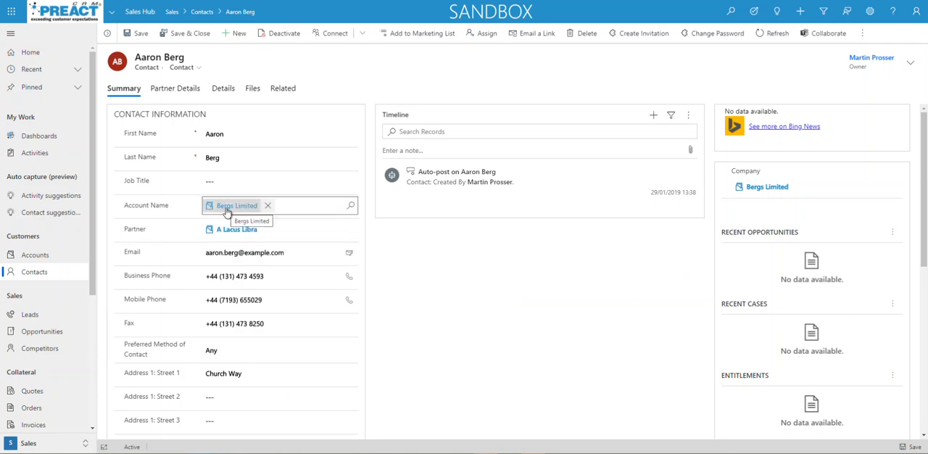
left_click(236, 205)
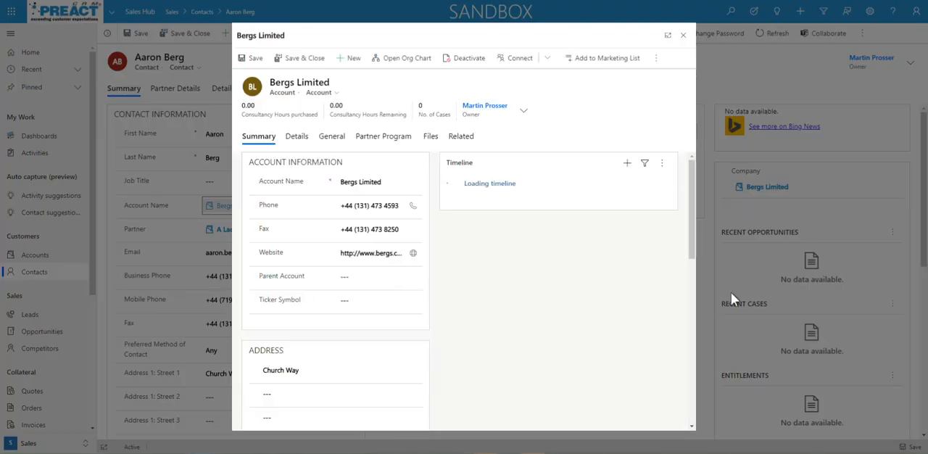
left_click(379, 181)
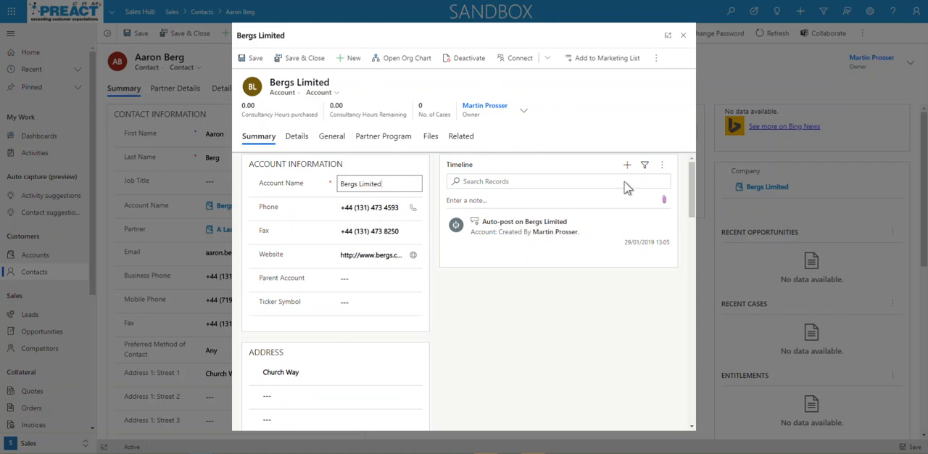
scroll("down", 3)
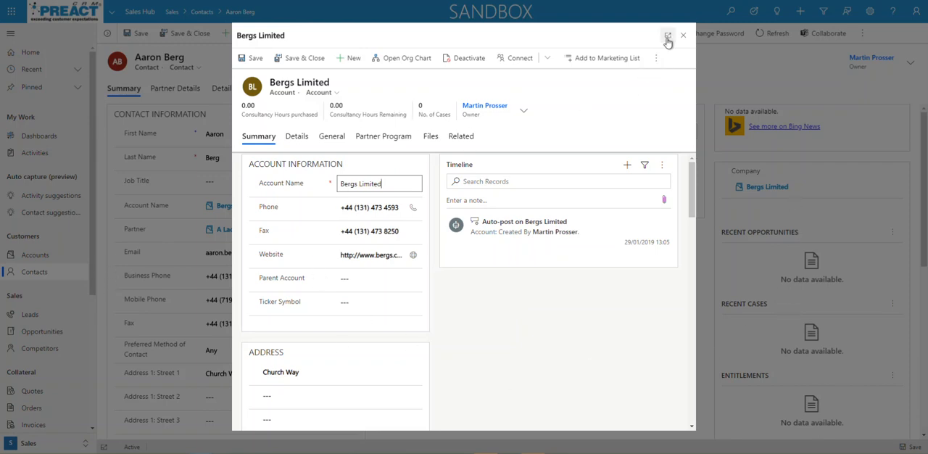
Expand the Bergs Limited dialog full-screen, close it, and focus the Partner lookup.
left_click(667, 36)
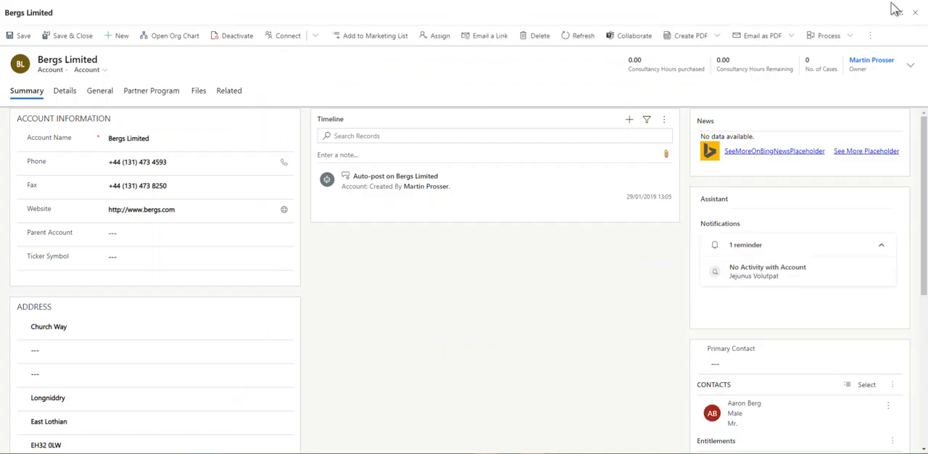
mouse_move(789, 317)
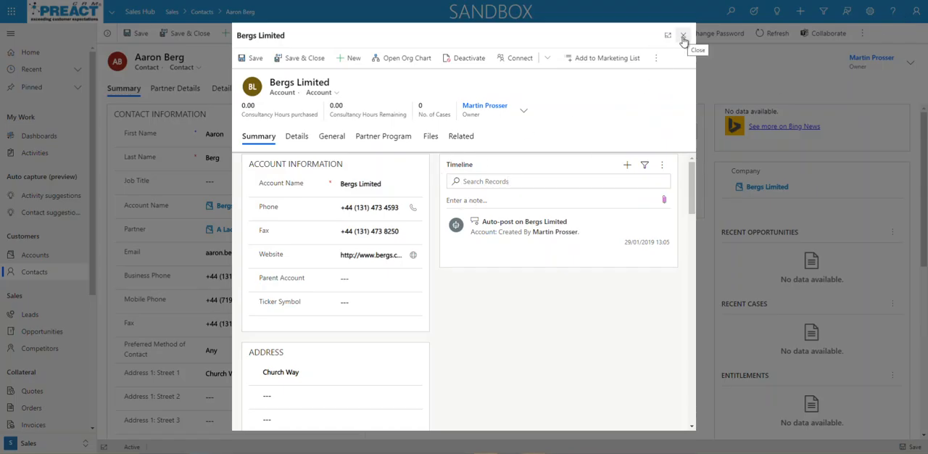
left_click(682, 35)
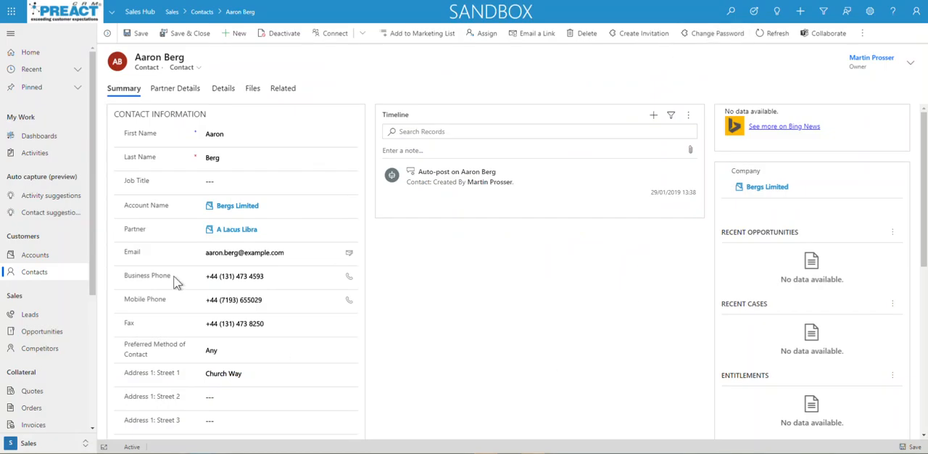
left_click(237, 229)
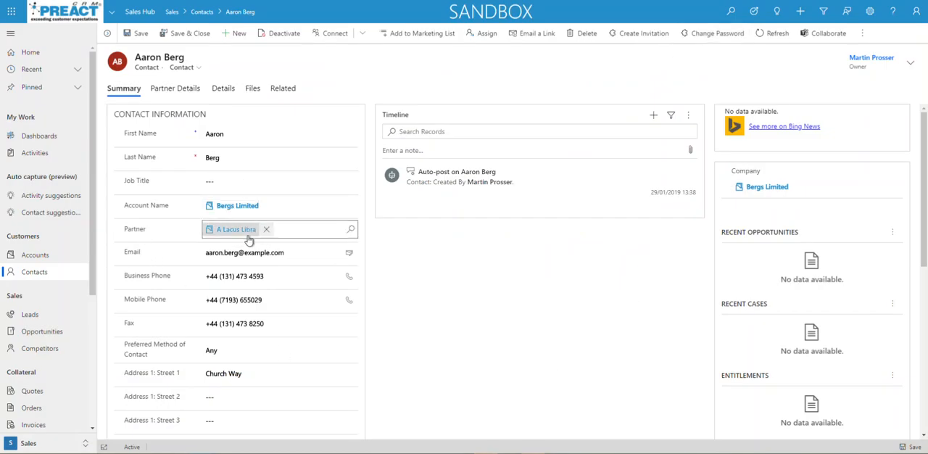
mouse_move(236, 229)
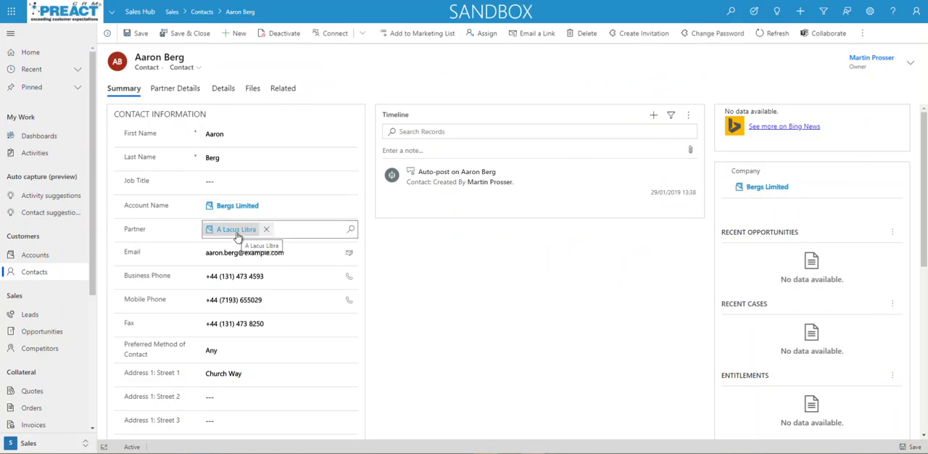
left_click(234, 229)
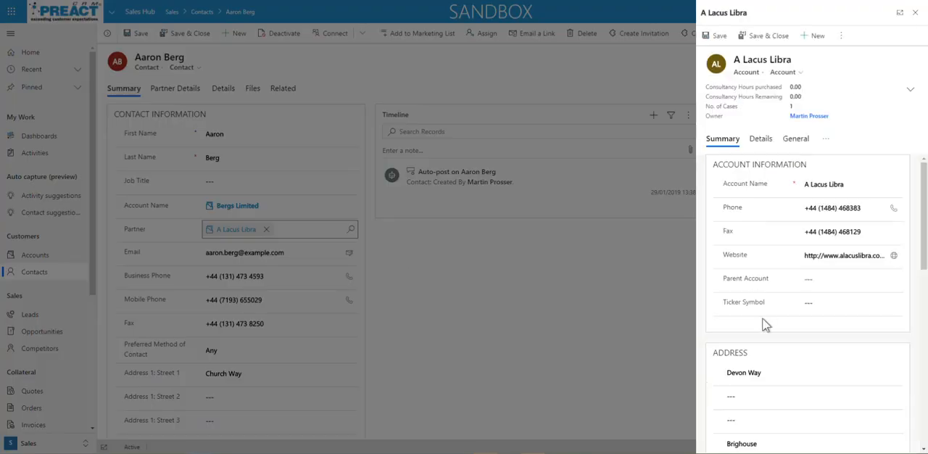
left_click(850, 231)
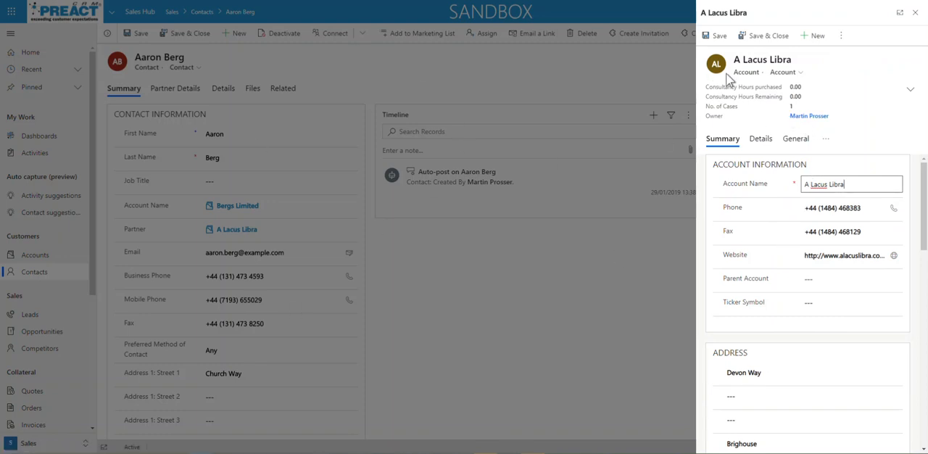
scroll("down", 3)
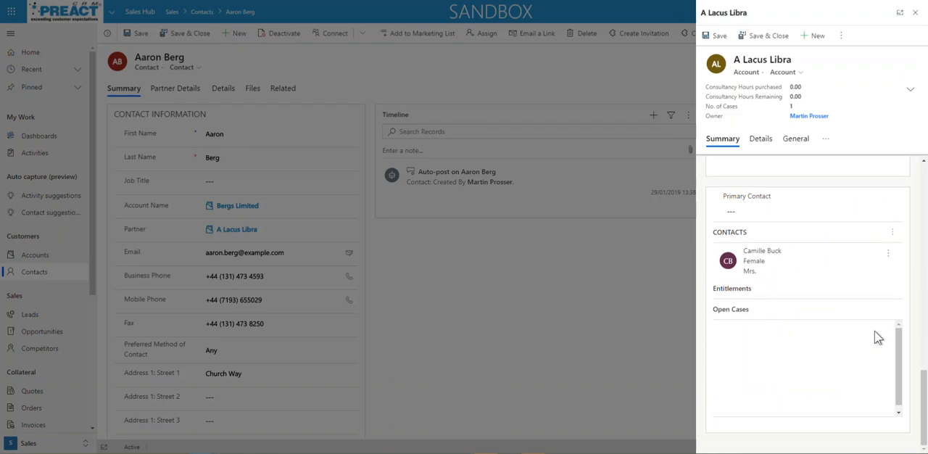
scroll("down", 3)
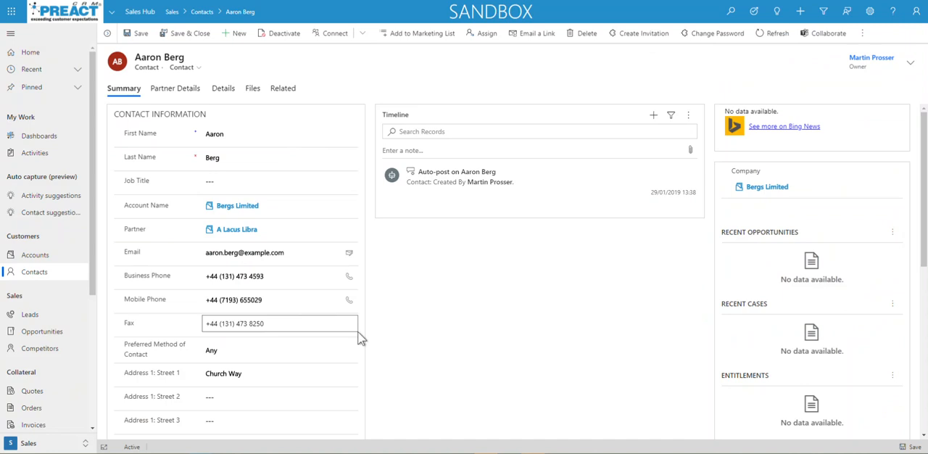
Reopen Bergs Limited, scroll down to the address map, then close the dialog.
left_click(237, 205)
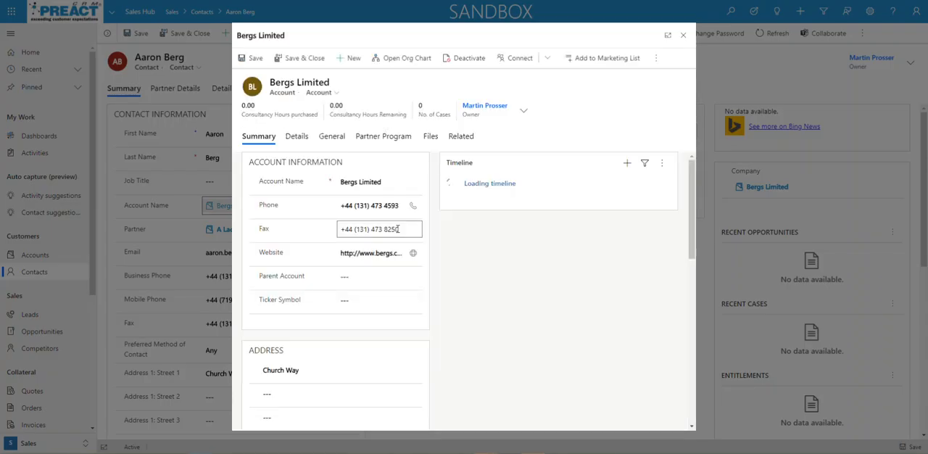
scroll("down", 3)
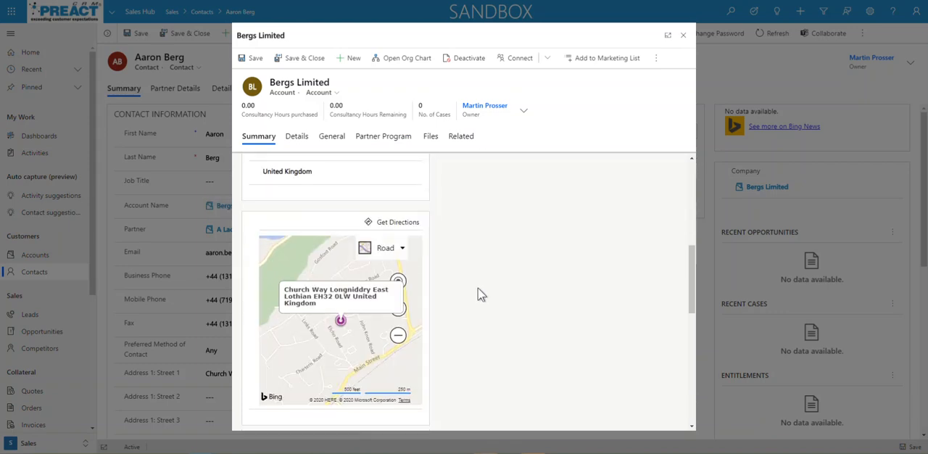
scroll("down", 3)
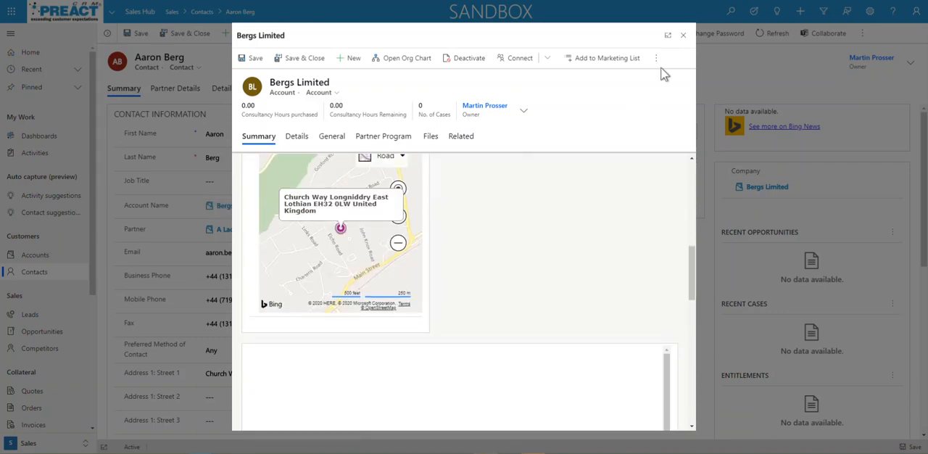
left_click(682, 35)
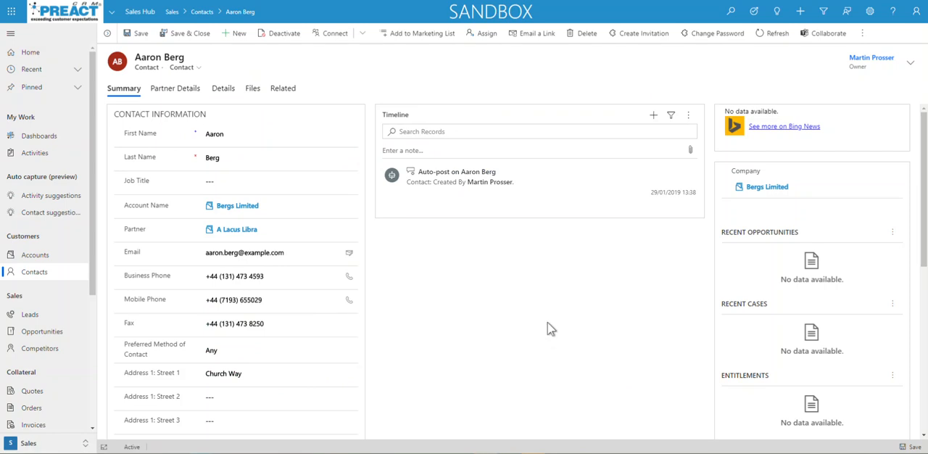
mouse_move(593, 351)
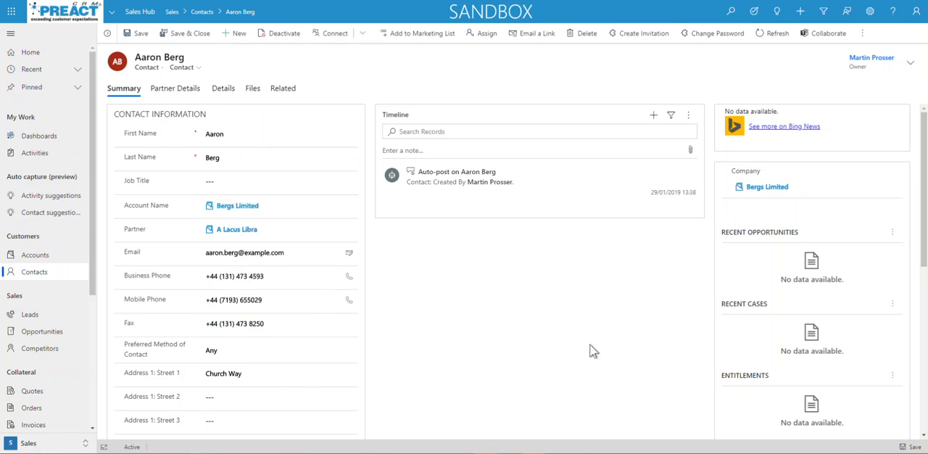